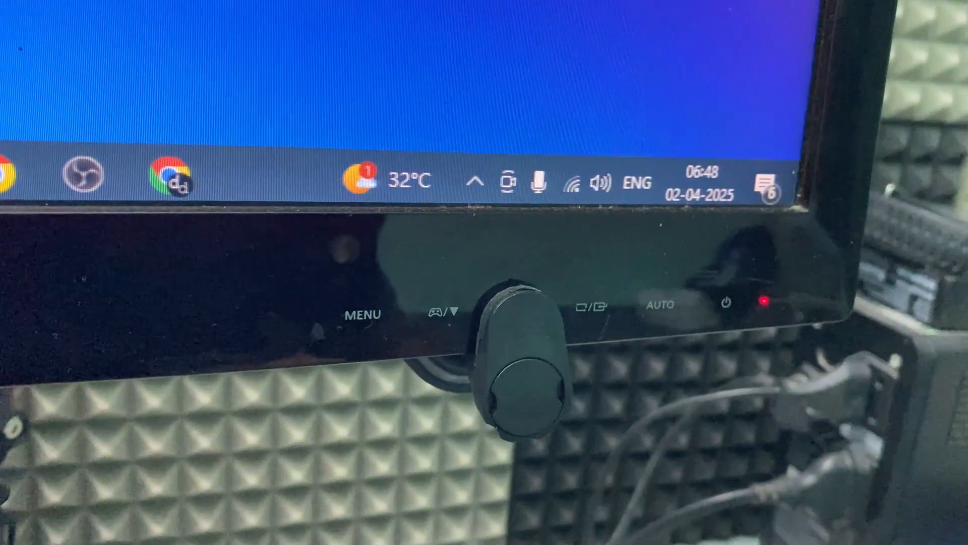
{"action": "mouse_move", "coordinate": [478, 181]}
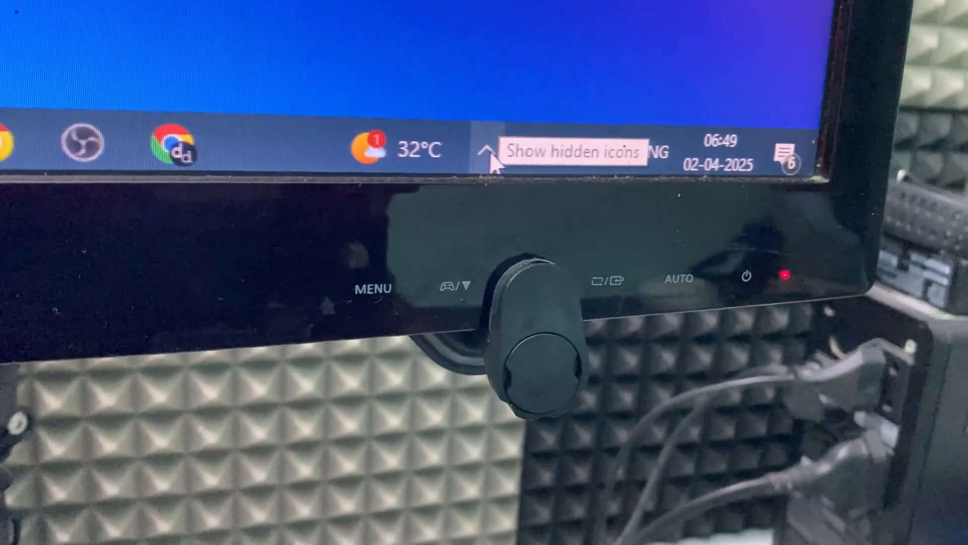
Step: Reveal the hidden notification-area icons, exposing Safely Remove Hardware and Eject Media
{"action": "left_click", "coordinate": [491, 148]}
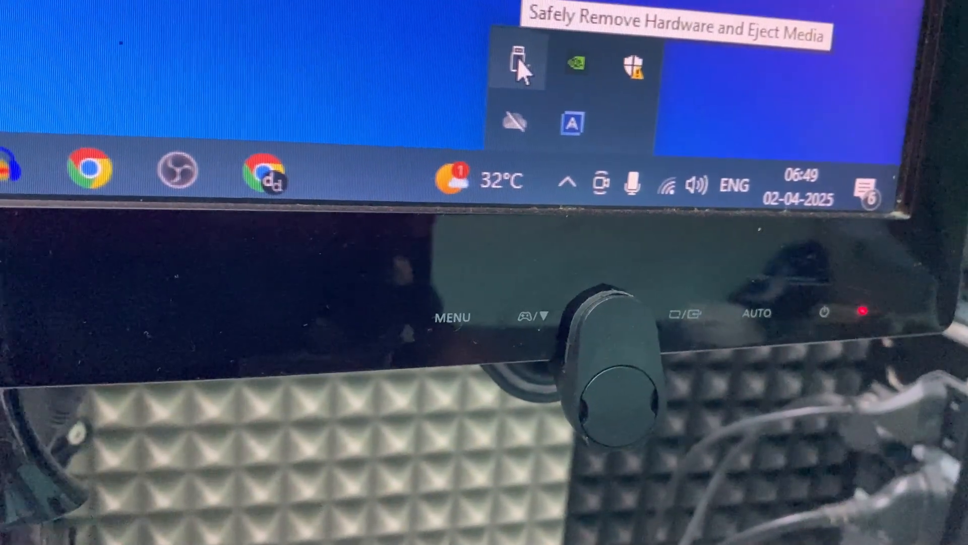
Step: Eject My Passport 2626 from the Safely Remove Hardware list until Safe To Remove Hardware appears
{"action": "left_click", "coordinate": [518, 64]}
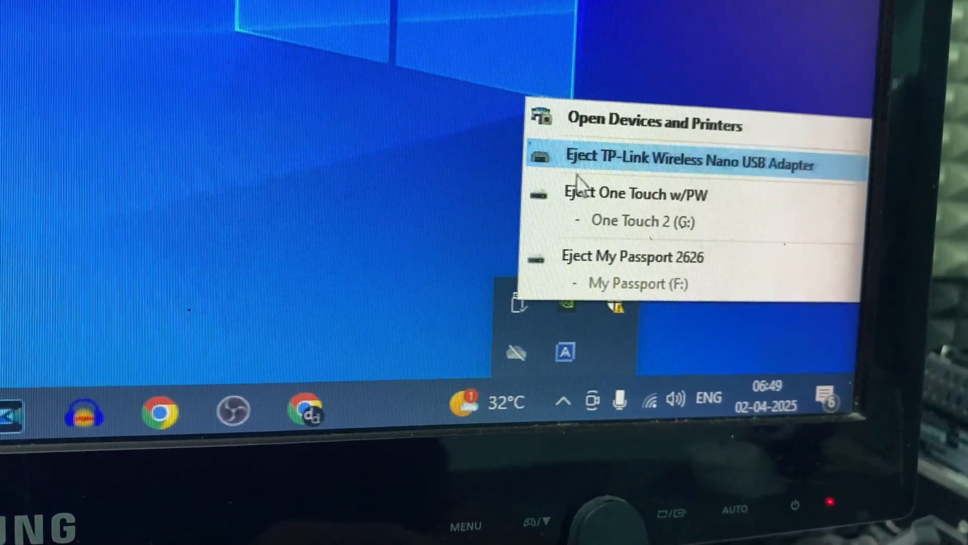
{"action": "mouse_move", "coordinate": [630, 255]}
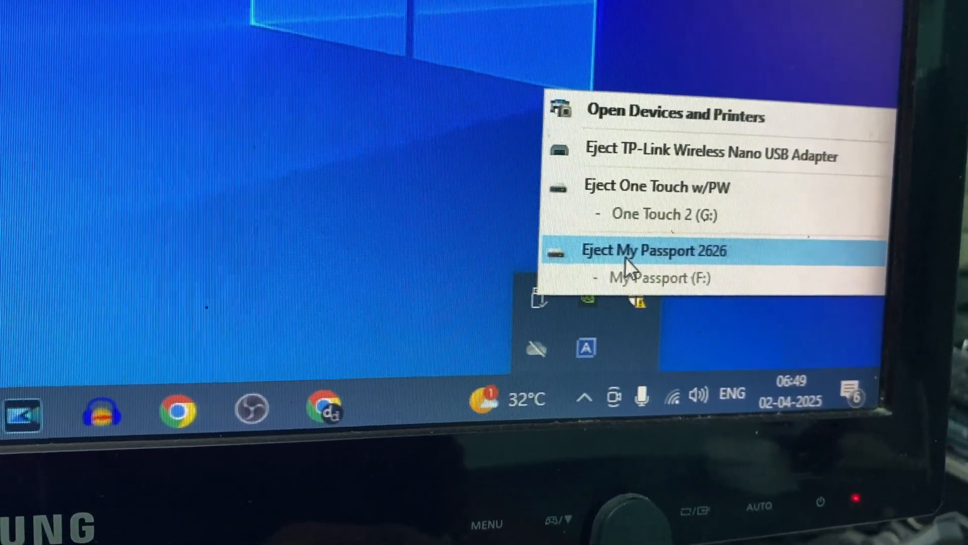
{"action": "left_click", "coordinate": [653, 250]}
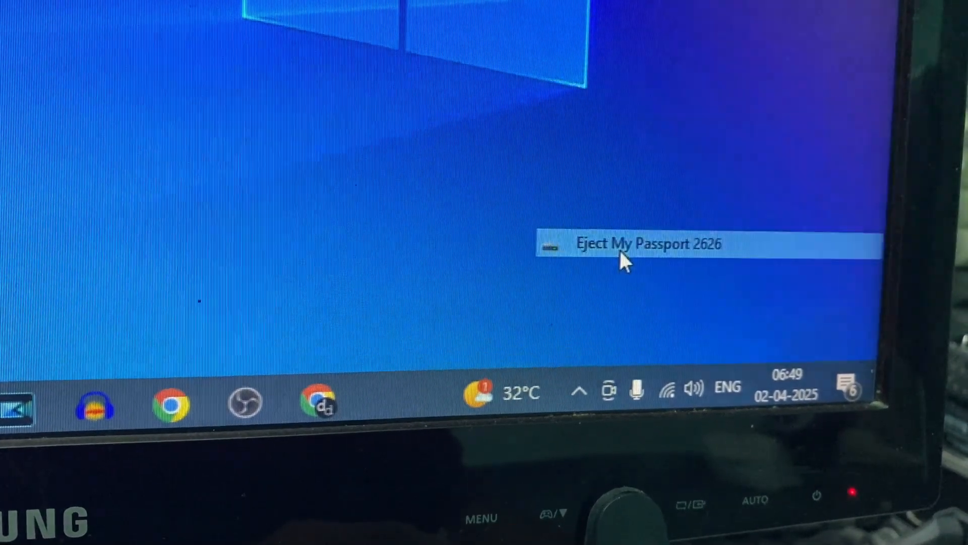
{"action": "left_click", "coordinate": [649, 243]}
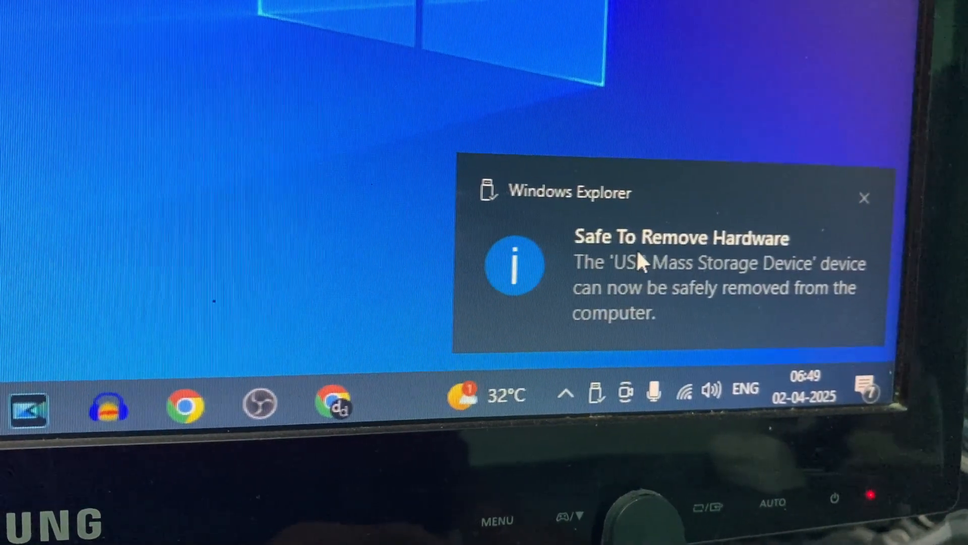